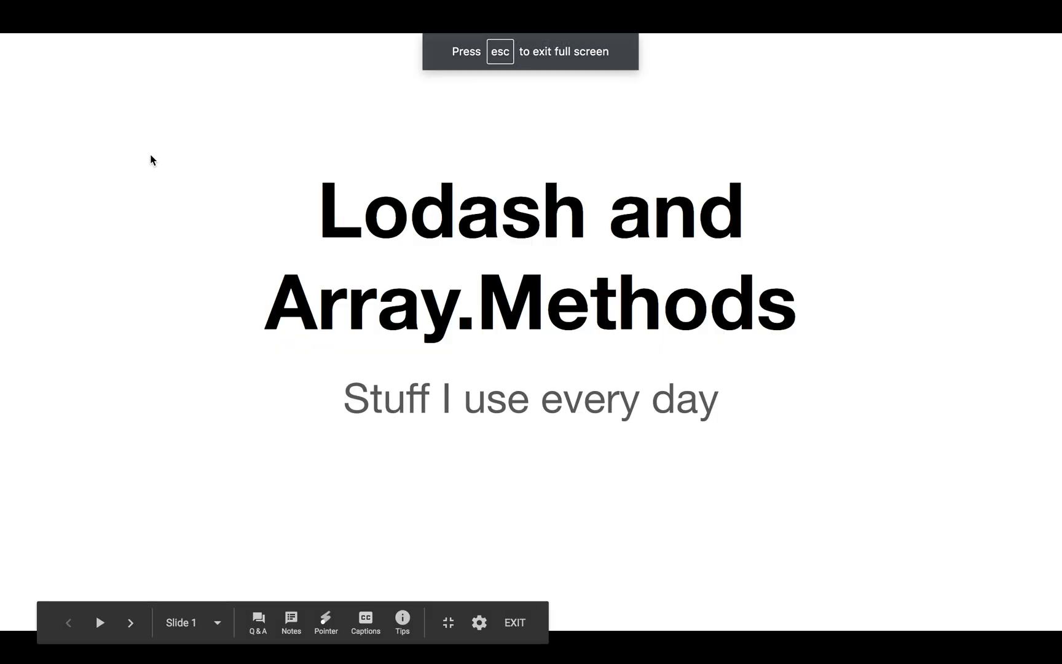
Step: Start presenting the Lodash and Array.Methods deck full screen from the title slide
click(131, 622)
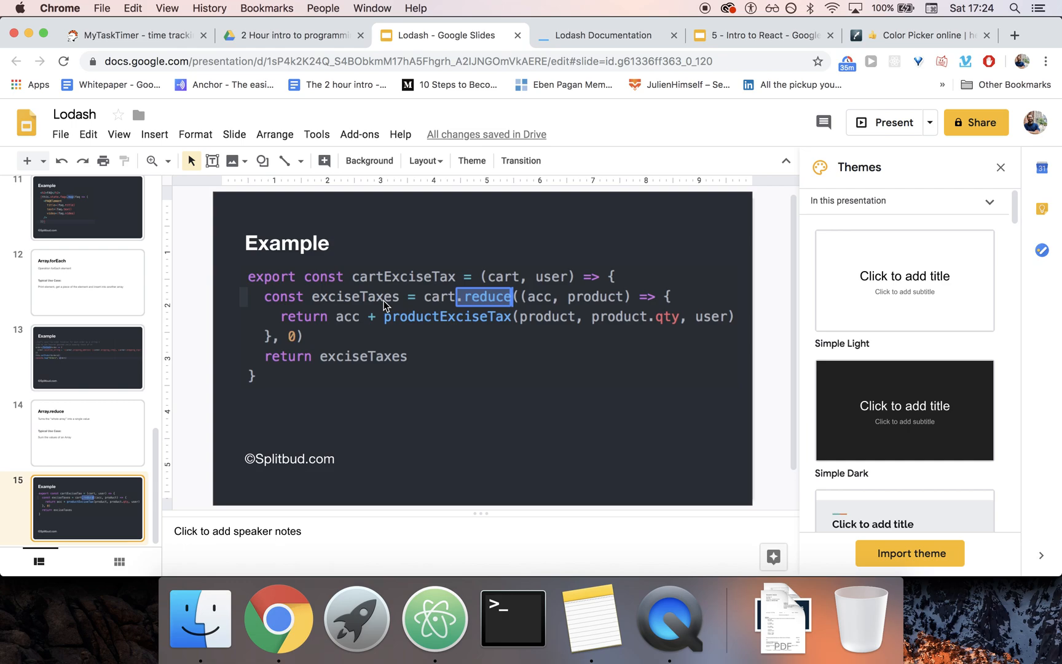
mouse_move(709, 12)
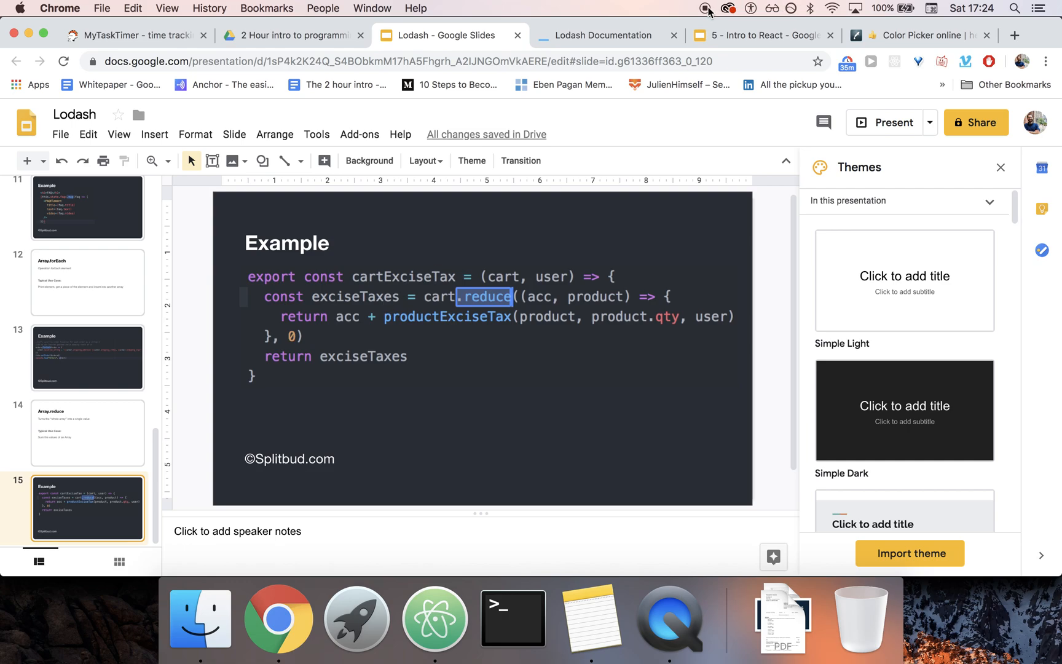